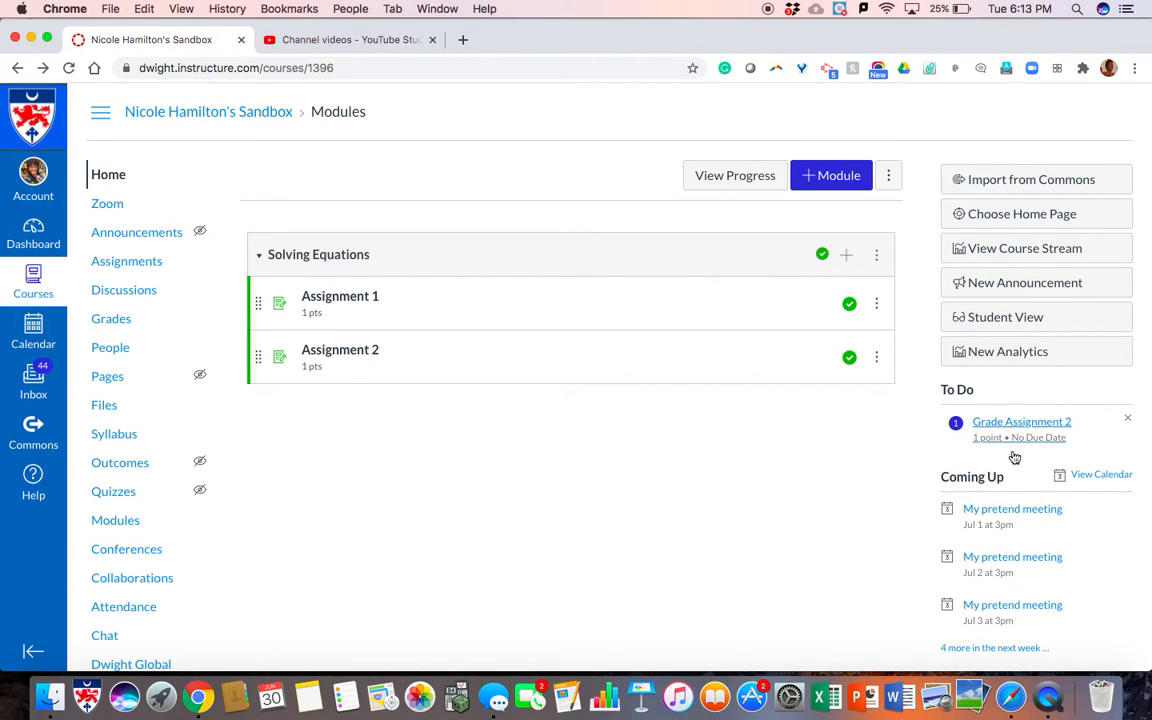
mouse_move(1060, 440)
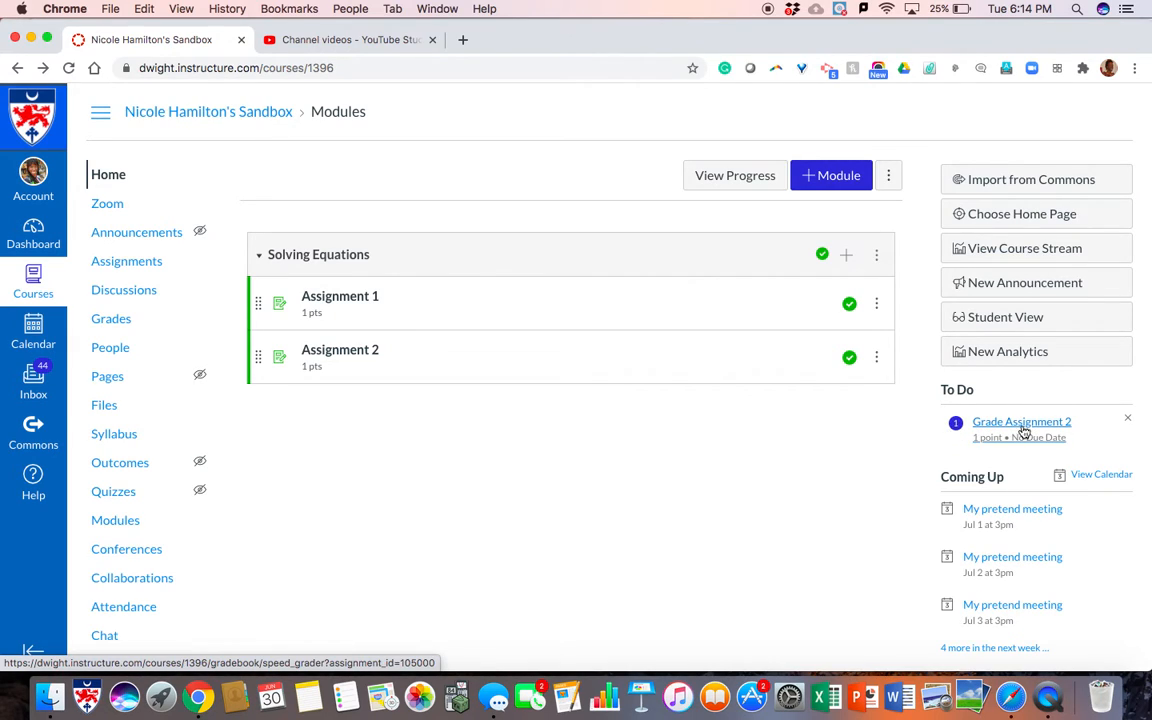
mouse_move(944, 428)
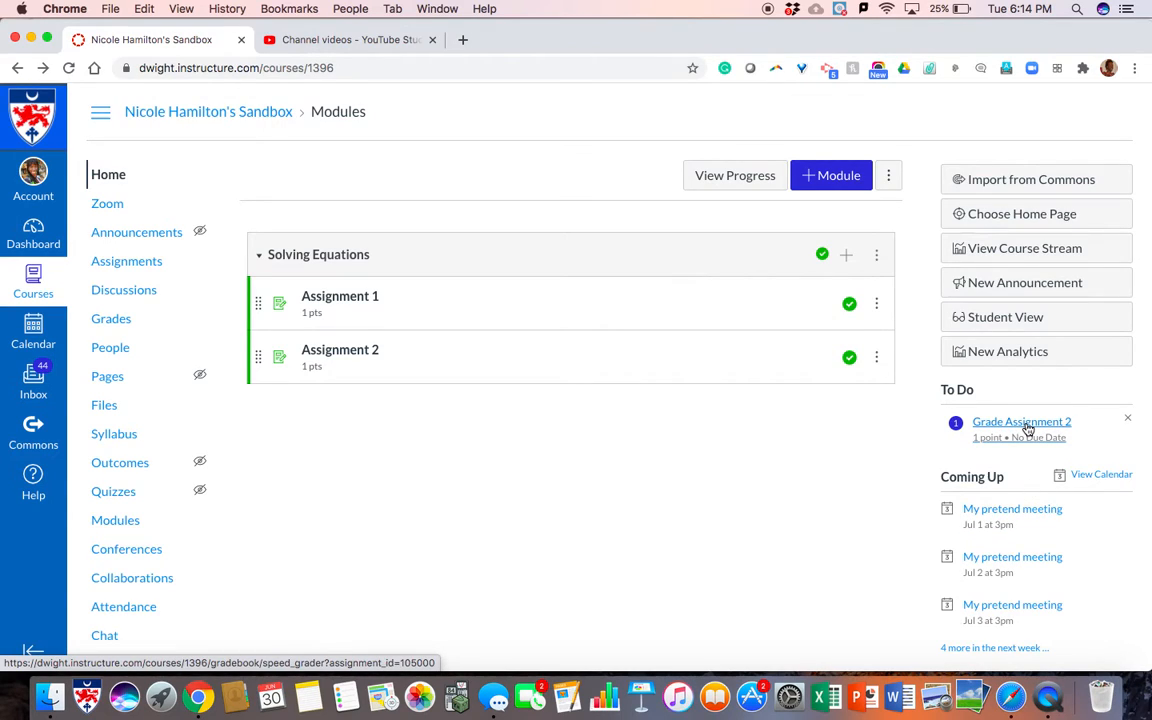
Start grading Assignment 2 from the To Do sidebar, landing in SpeedGrader on the submitted PDF
click(1020, 420)
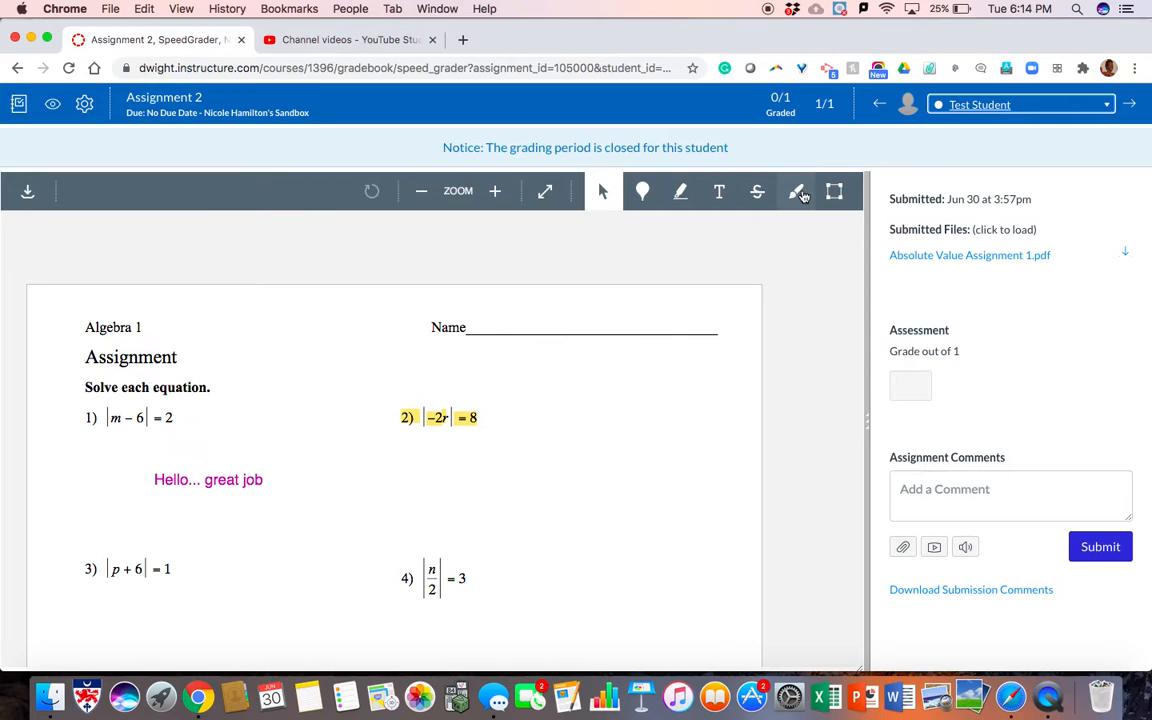
Handwrite a pink "Hello" and a freehand stroke beside problem 2 with the draw tool
click(796, 192)
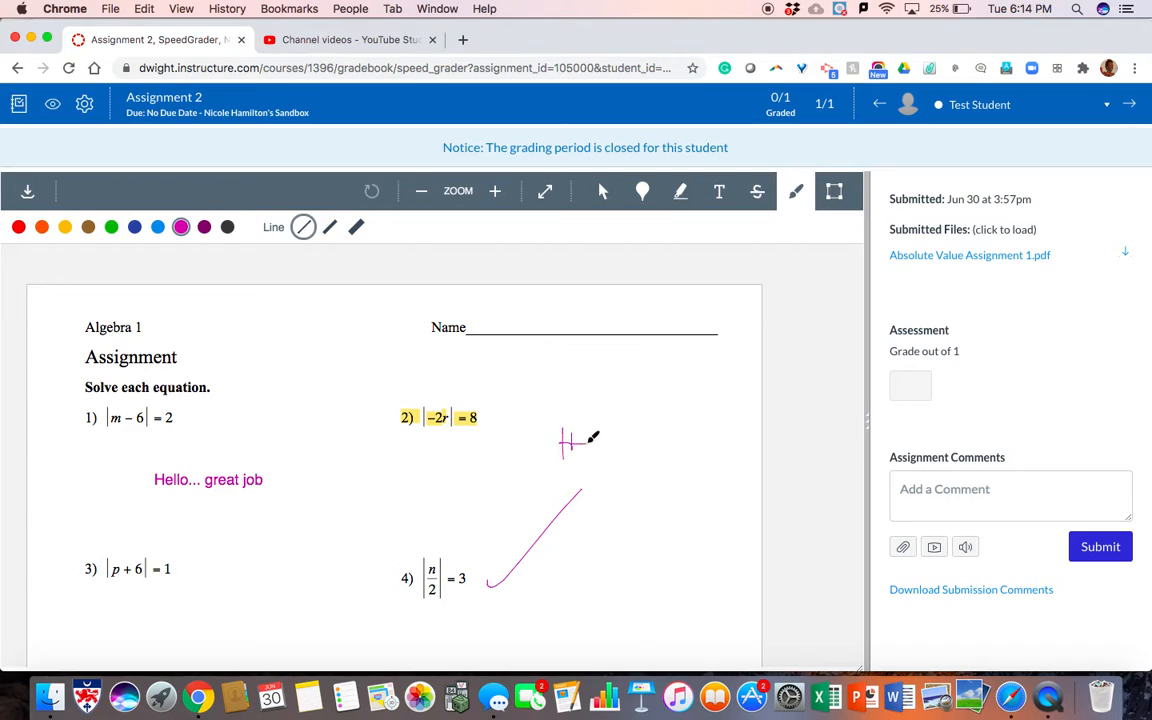
drag(570, 444, 624, 444)
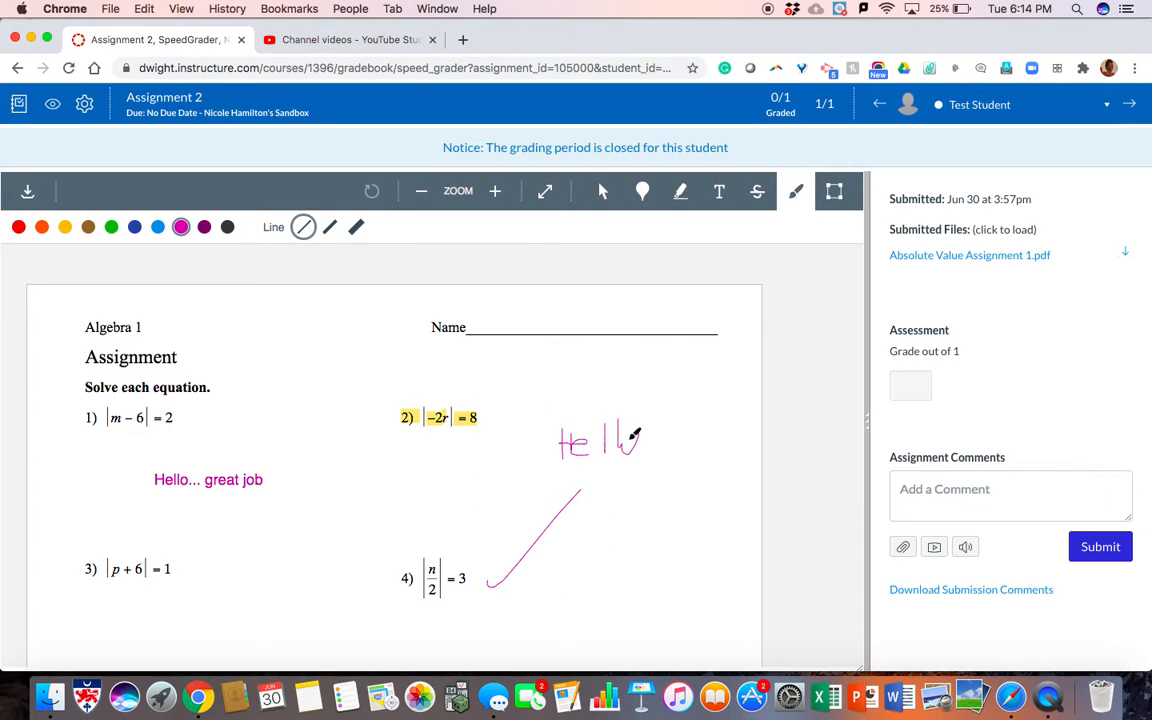
click(718, 192)
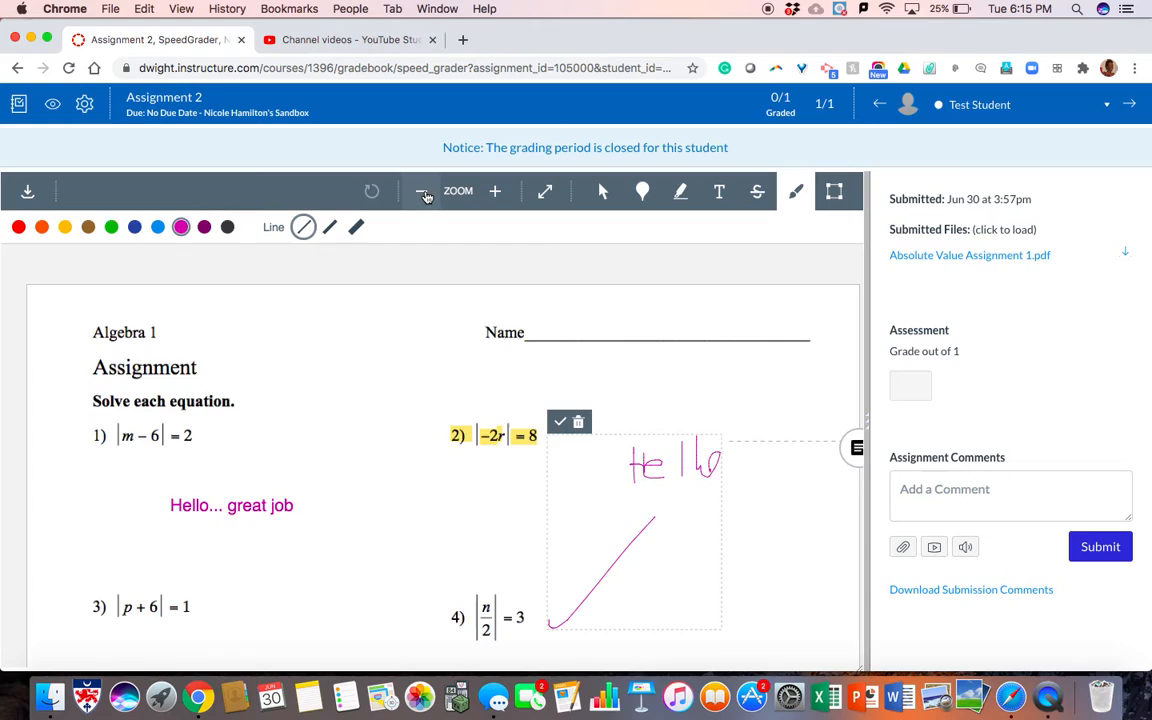
Zoom out on the annotated submission so more of the worksheet is visible
click(420, 192)
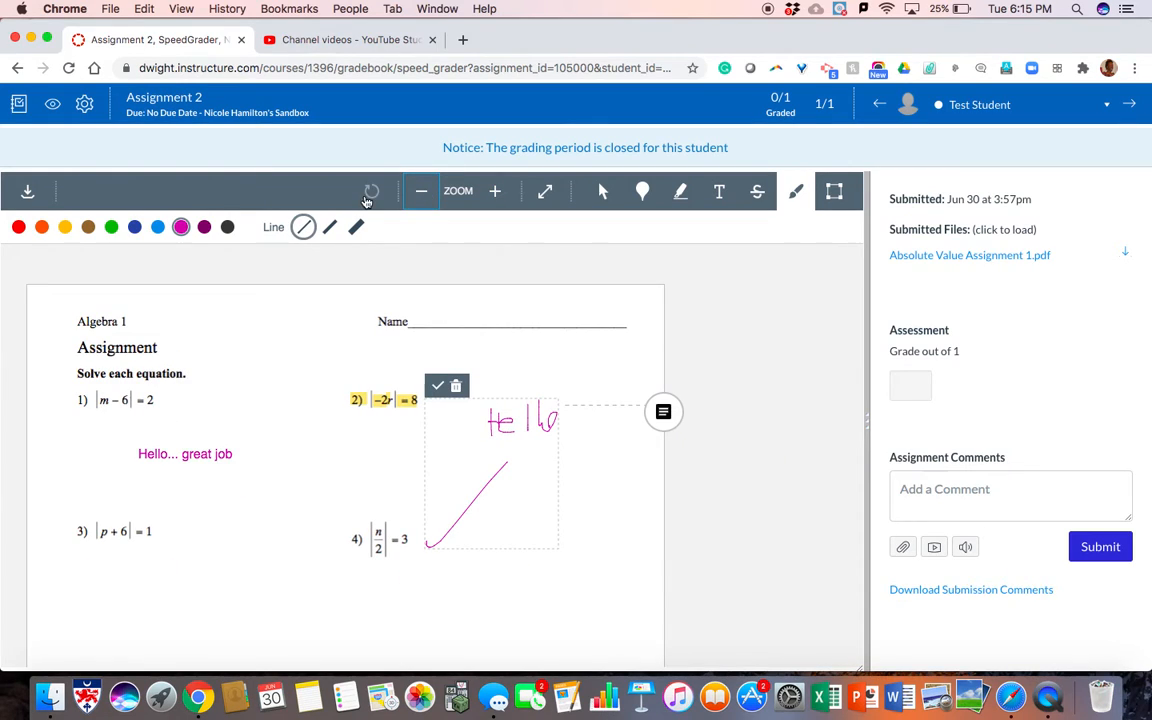
mouse_move(372, 192)
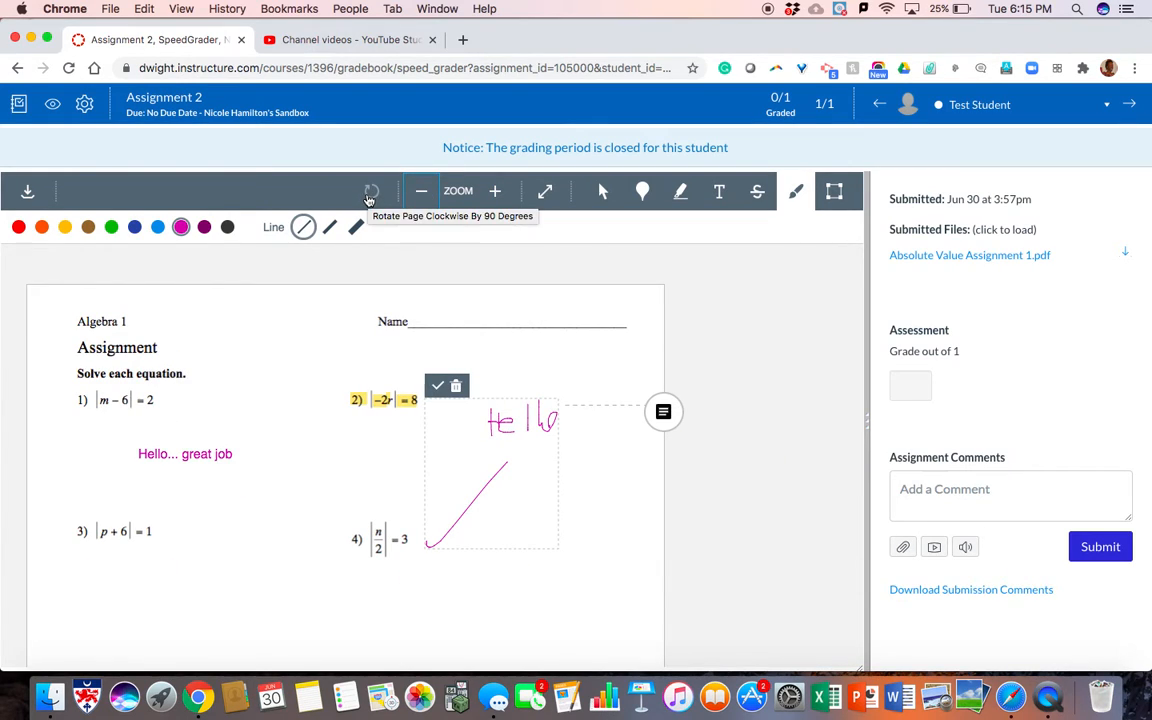
mouse_move(380, 184)
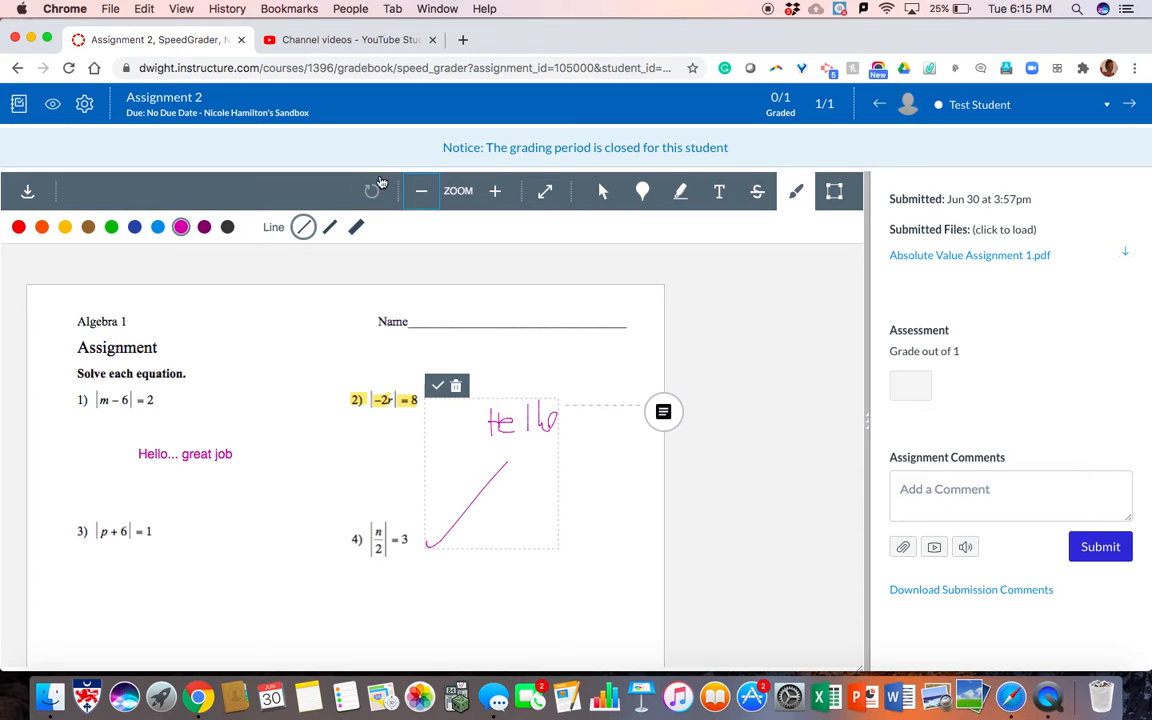
mouse_move(372, 192)
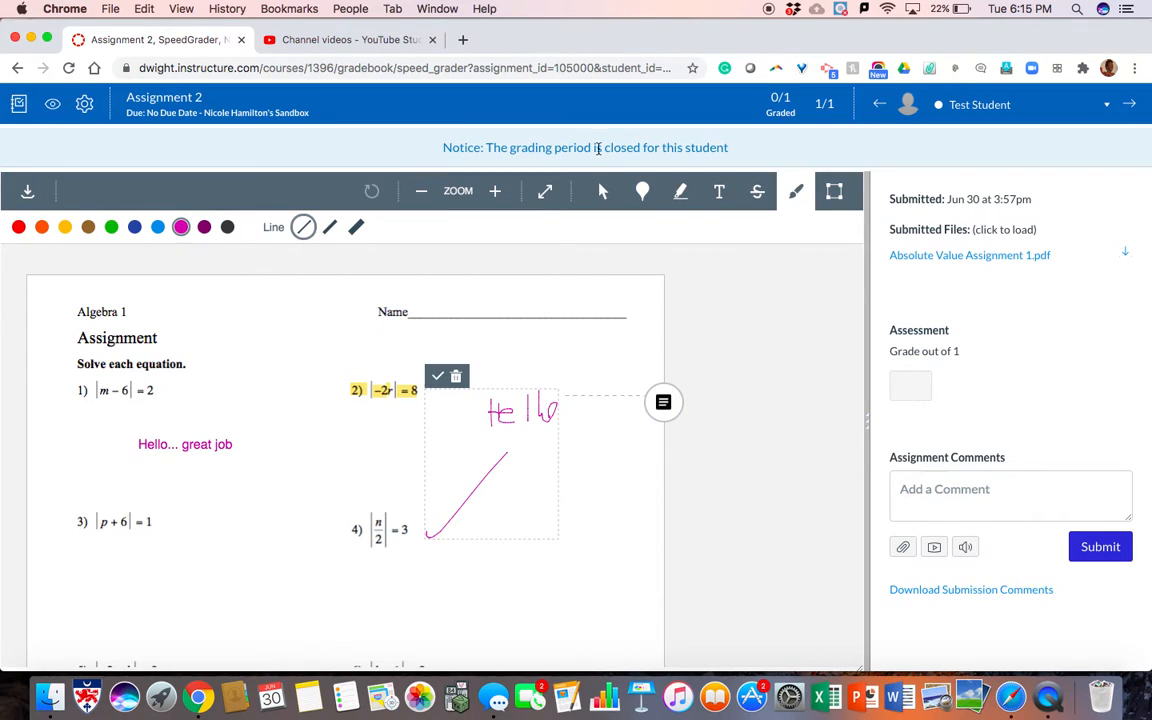
mouse_move(680, 160)
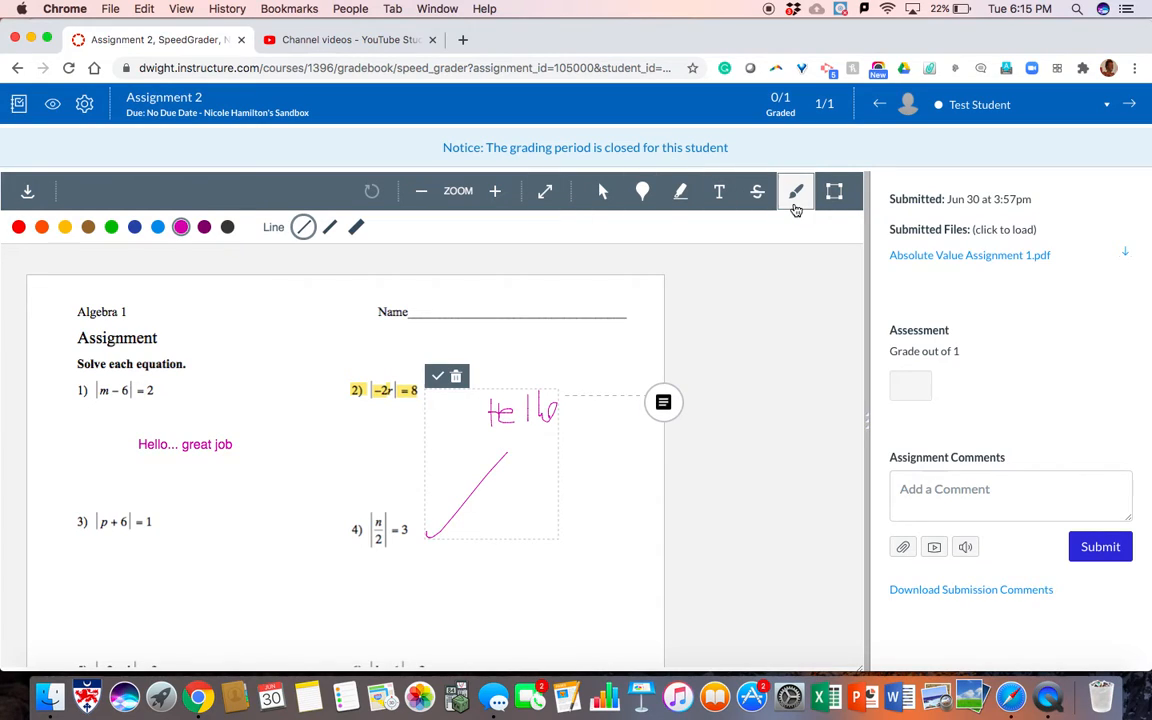
mouse_move(796, 192)
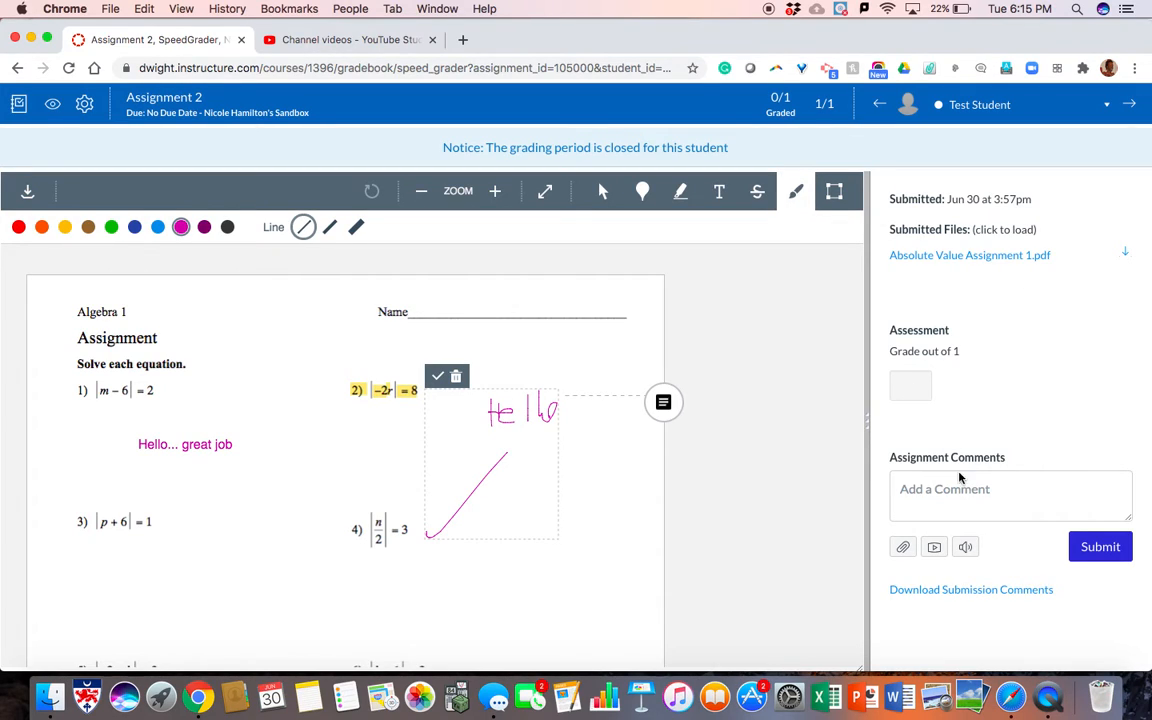
Submit a "Good job!" assignment comment to the Test Student
click(1010, 496)
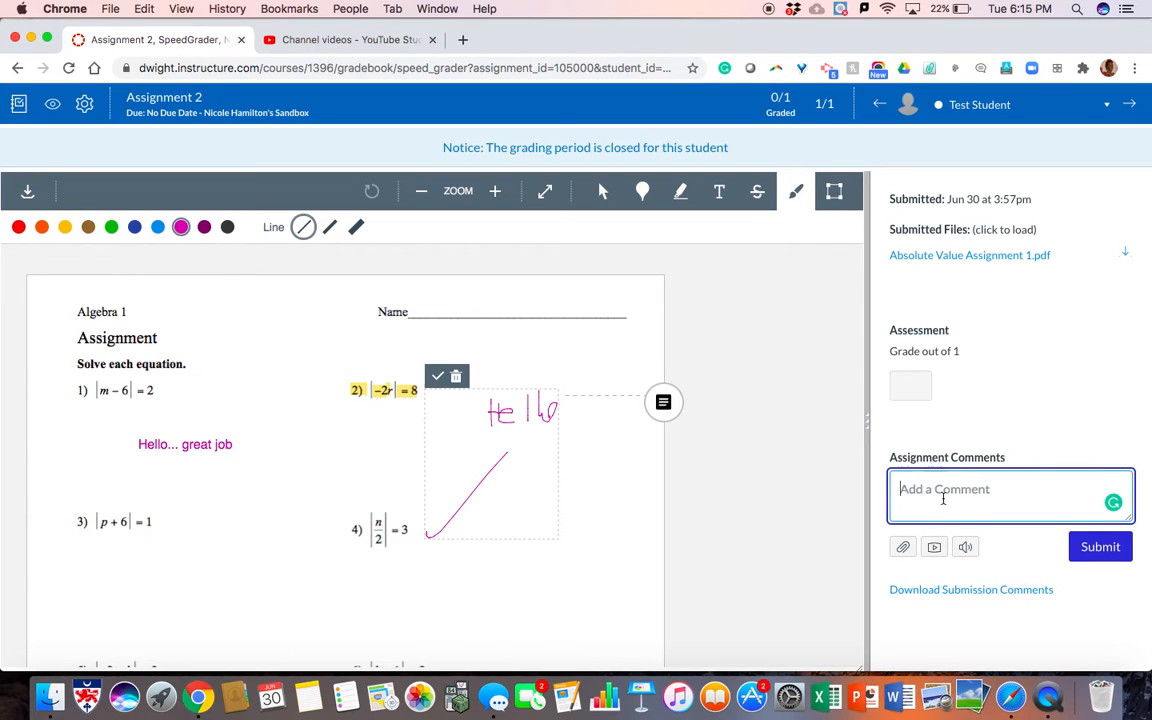
text(Good job)
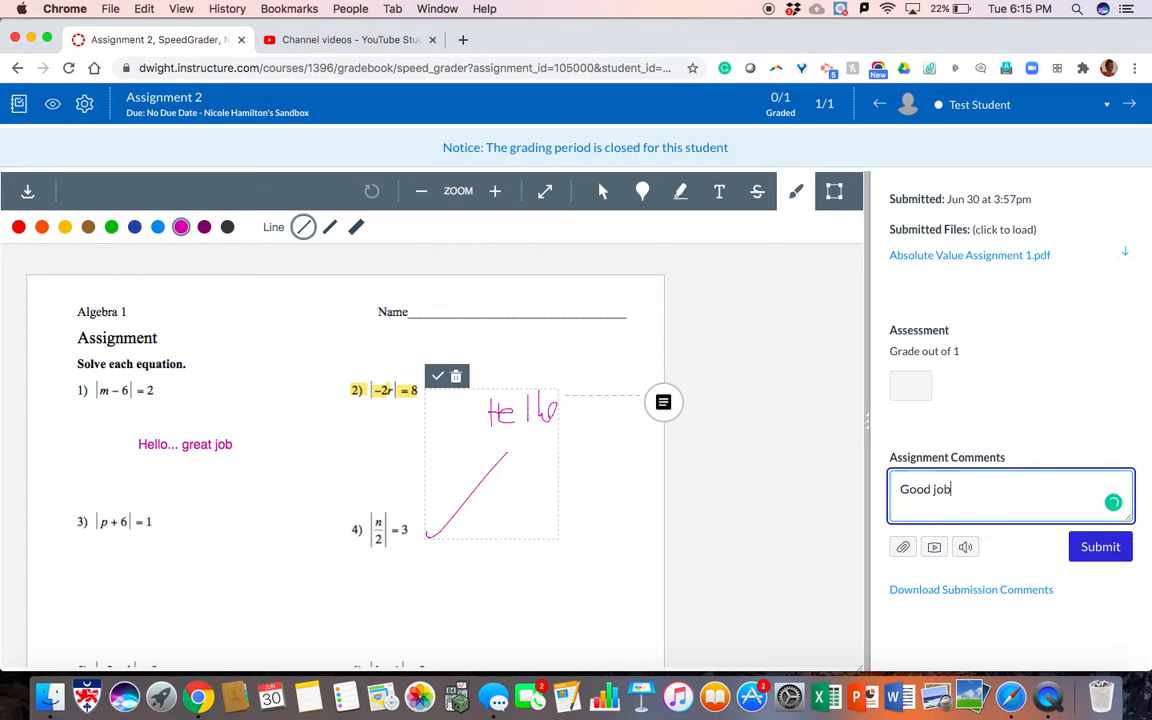
click(1100, 546)
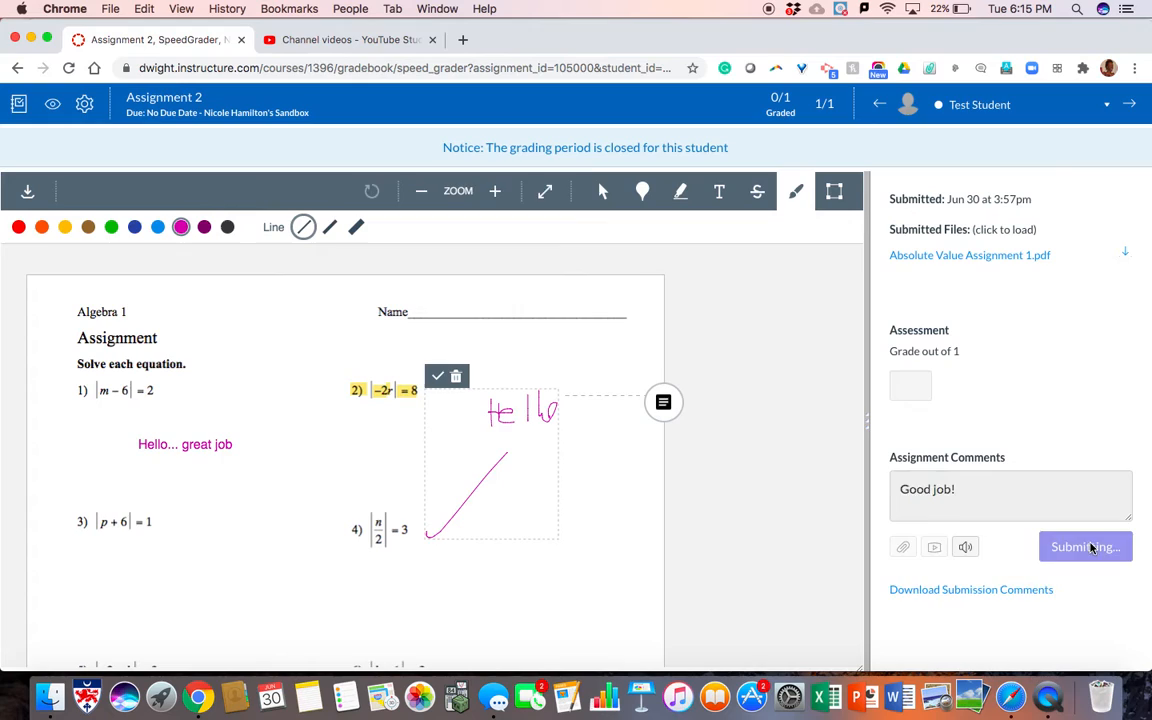
click(1084, 548)
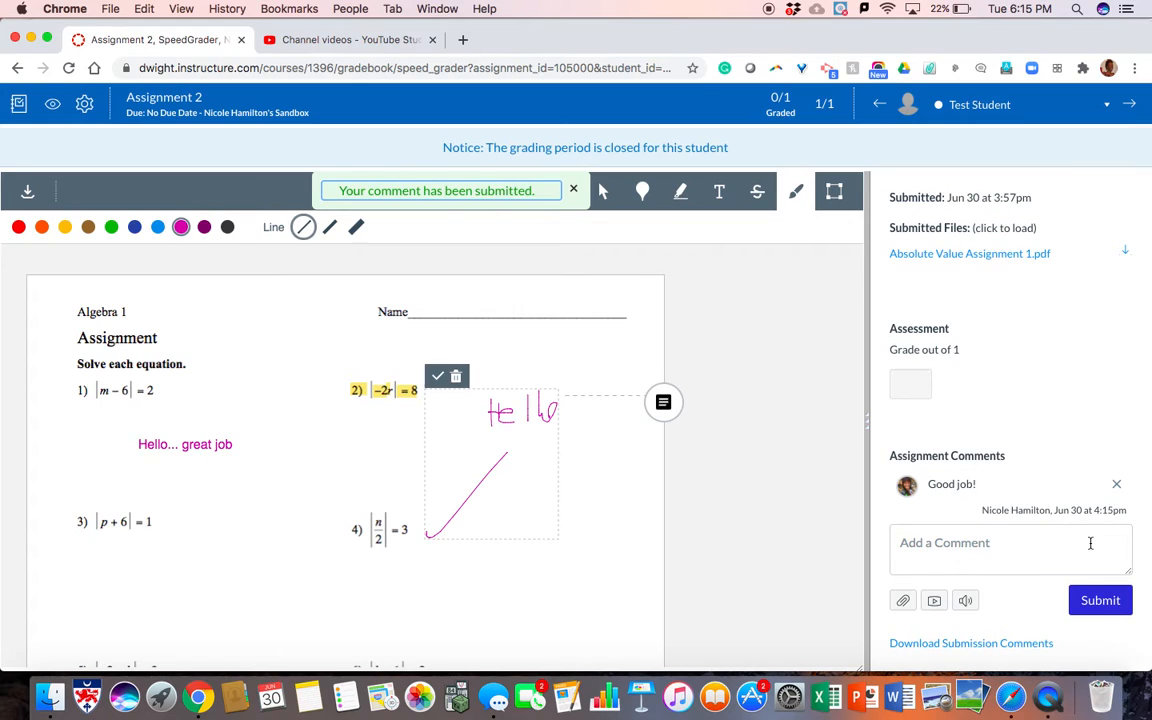
mouse_move(714, 122)
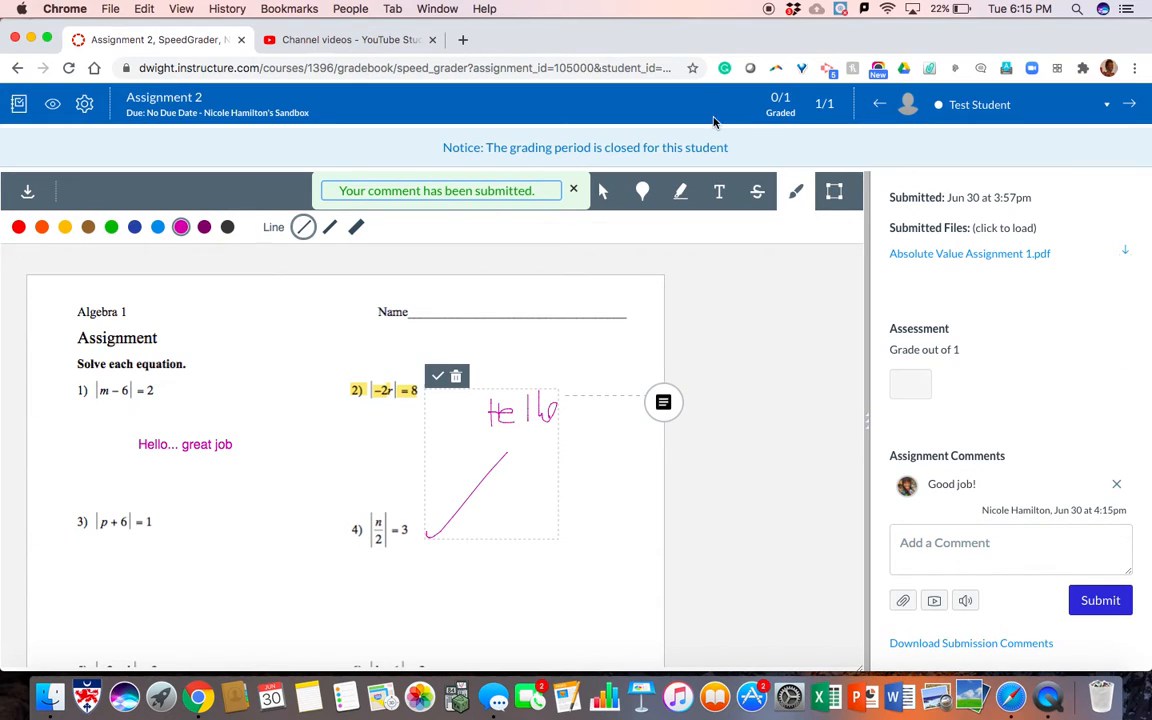
mouse_move(486, 116)
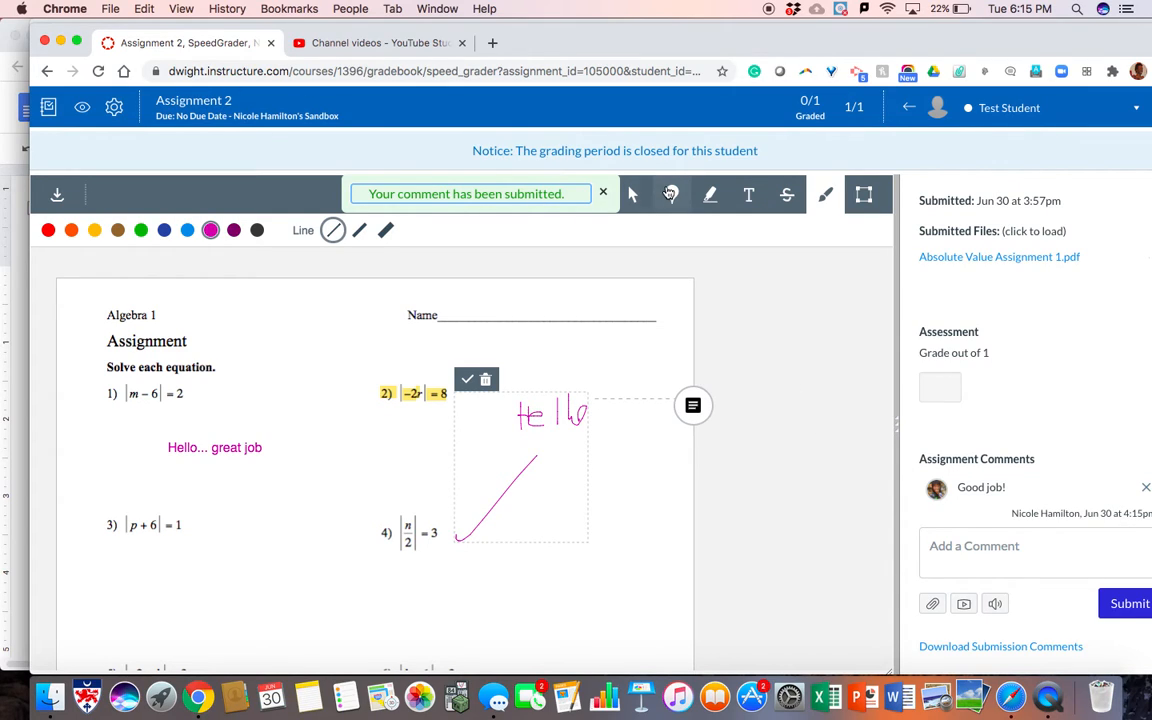
mouse_move(864, 350)
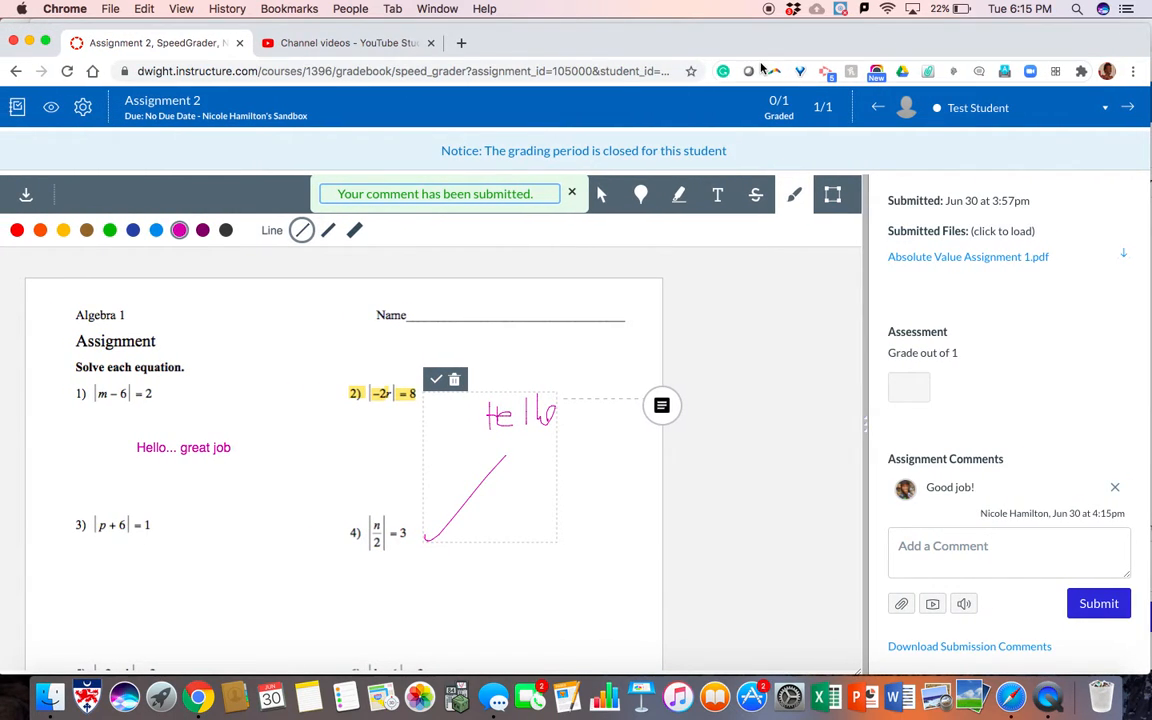
mouse_move(238, 110)
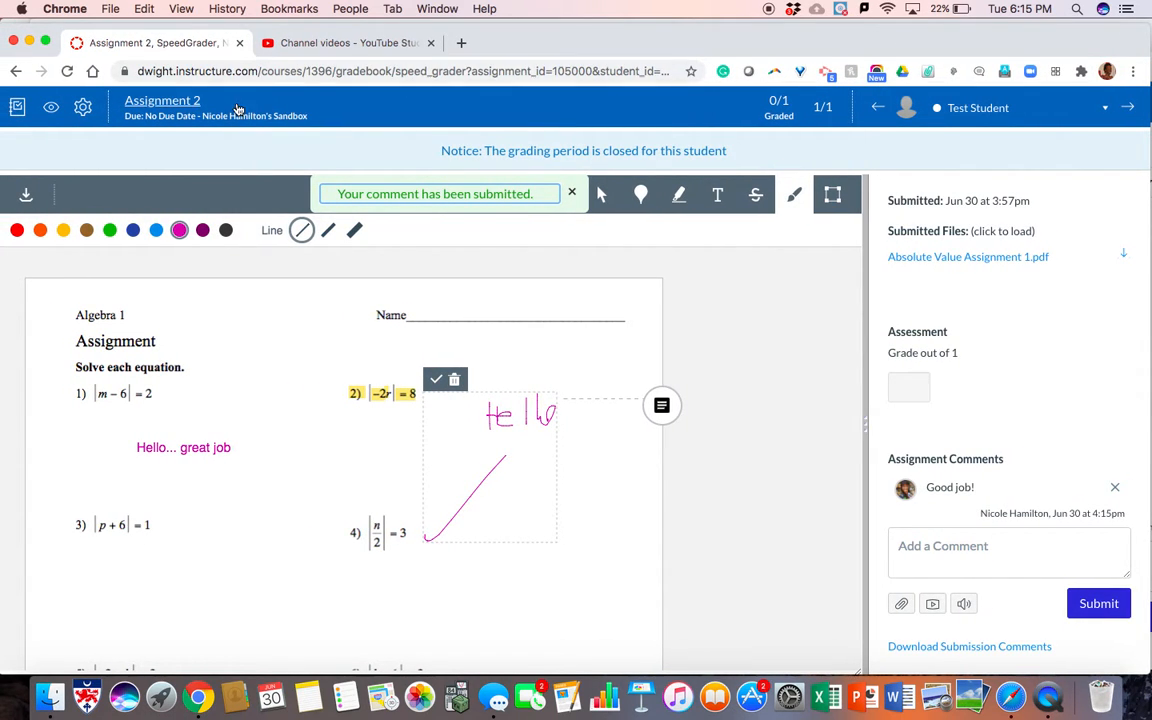
Leave SpeedGrader via the Assignment 2 page and go to the course Settings
click(162, 100)
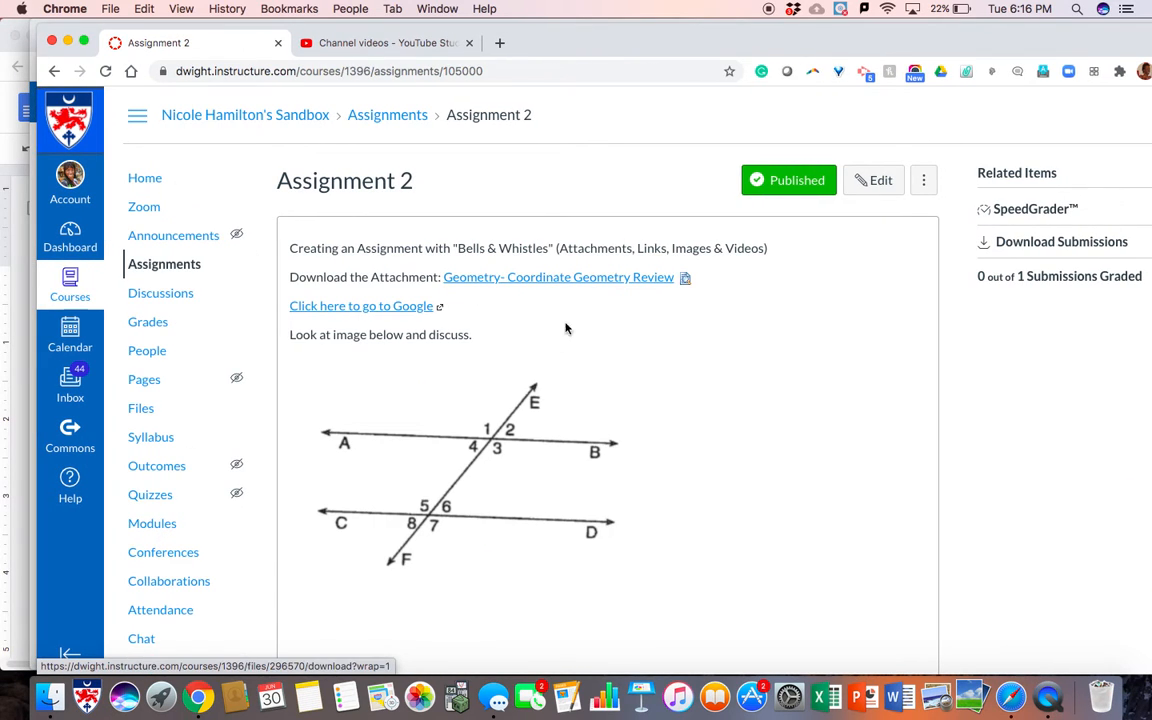
scroll(down, 3)
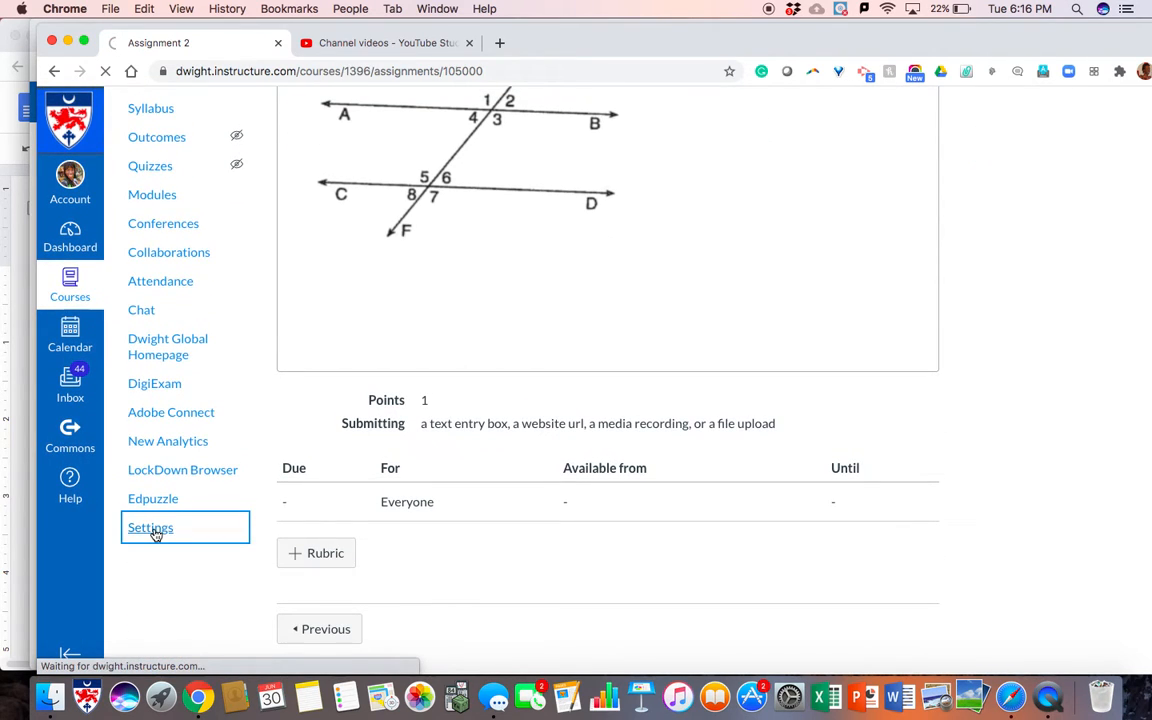
click(150, 528)
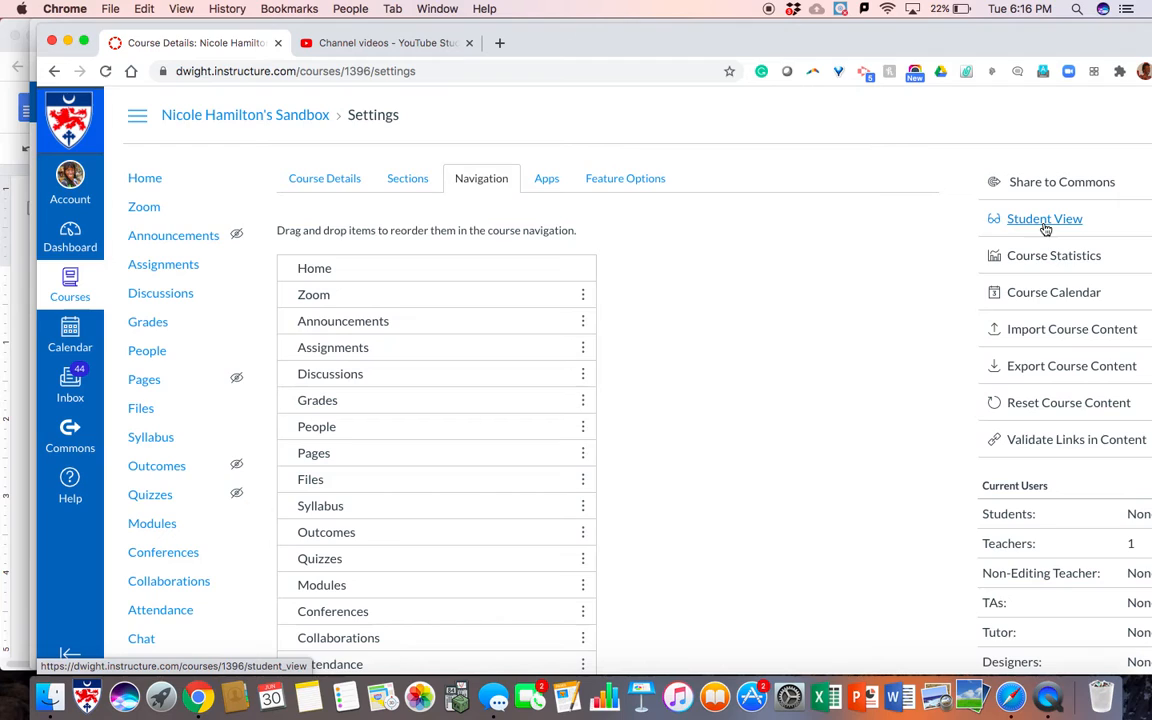
Enter Student View and head to the Test Student's Grades page
click(1044, 218)
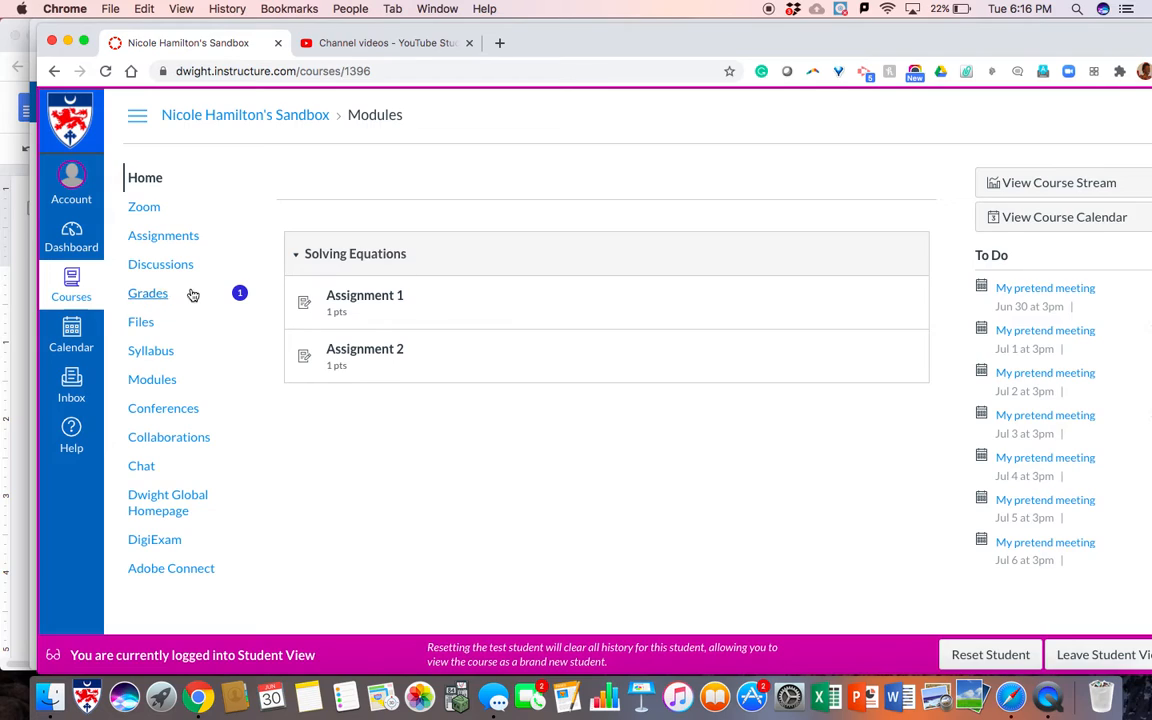
mouse_move(148, 292)
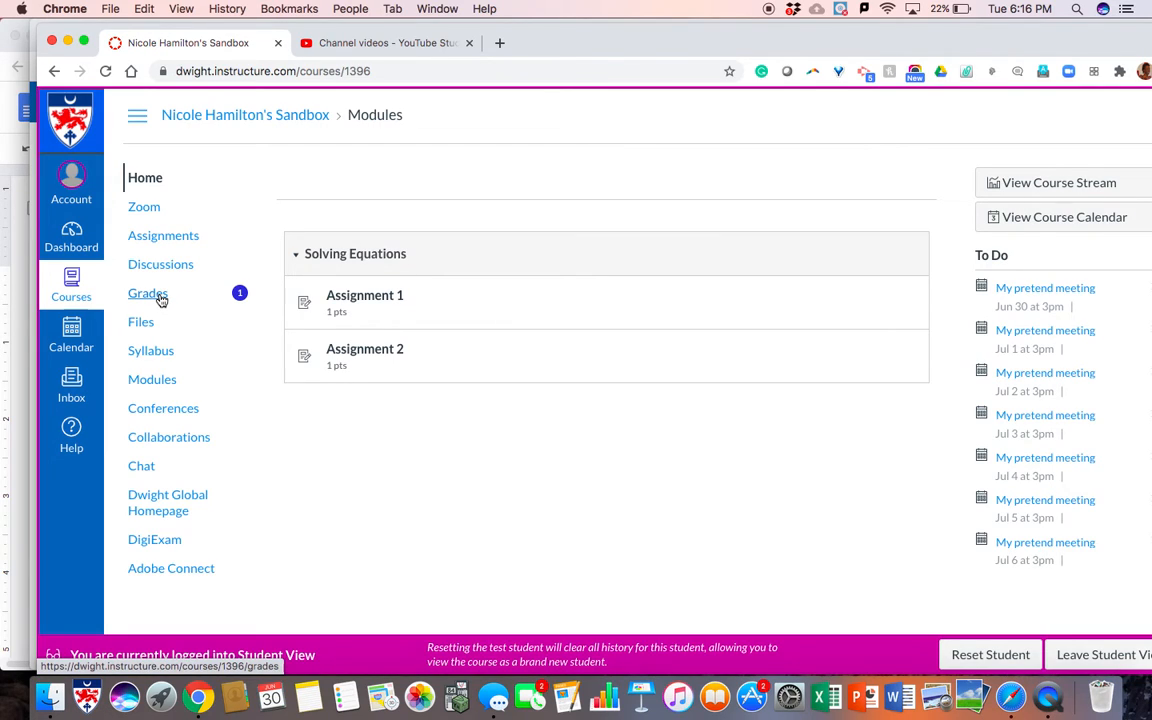
click(148, 292)
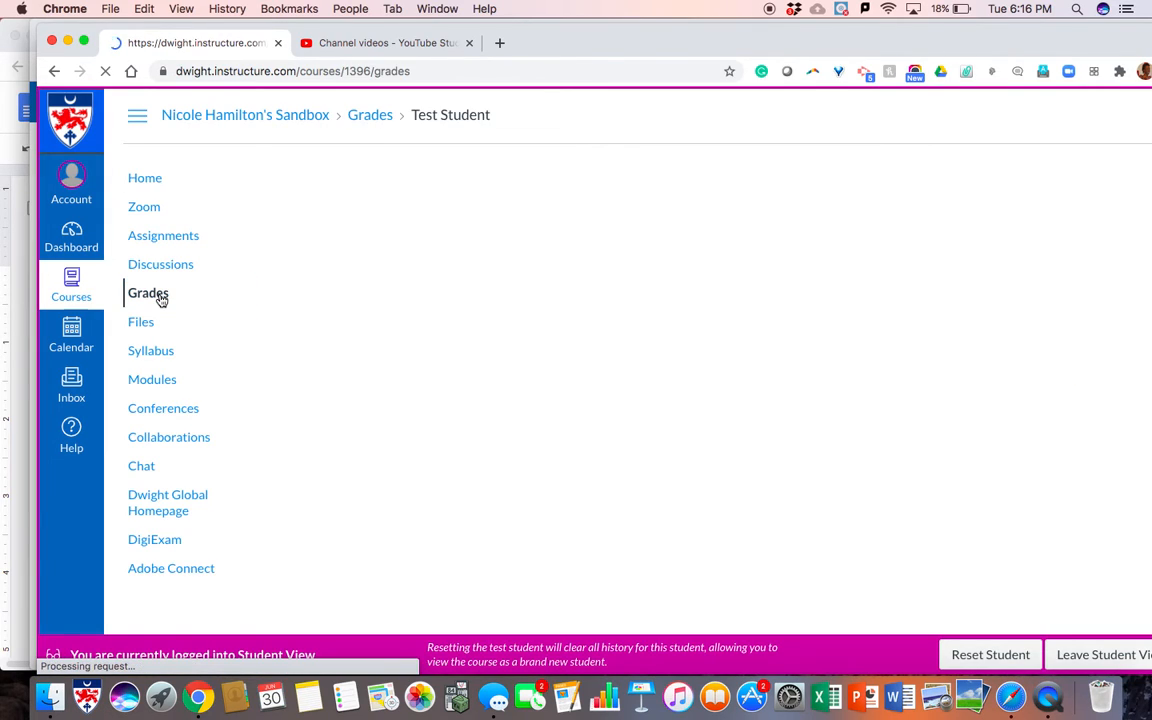
Expand the "Good job!" comment under Assignment 2 on the Grades page
click(148, 292)
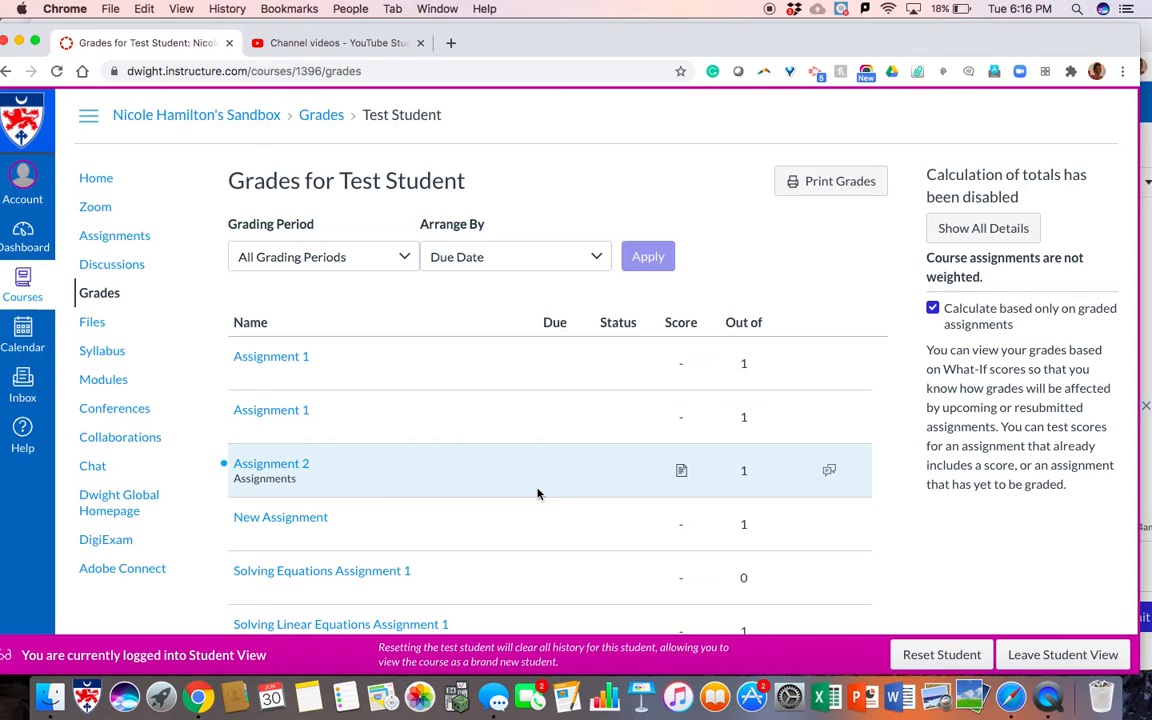
mouse_move(690, 476)
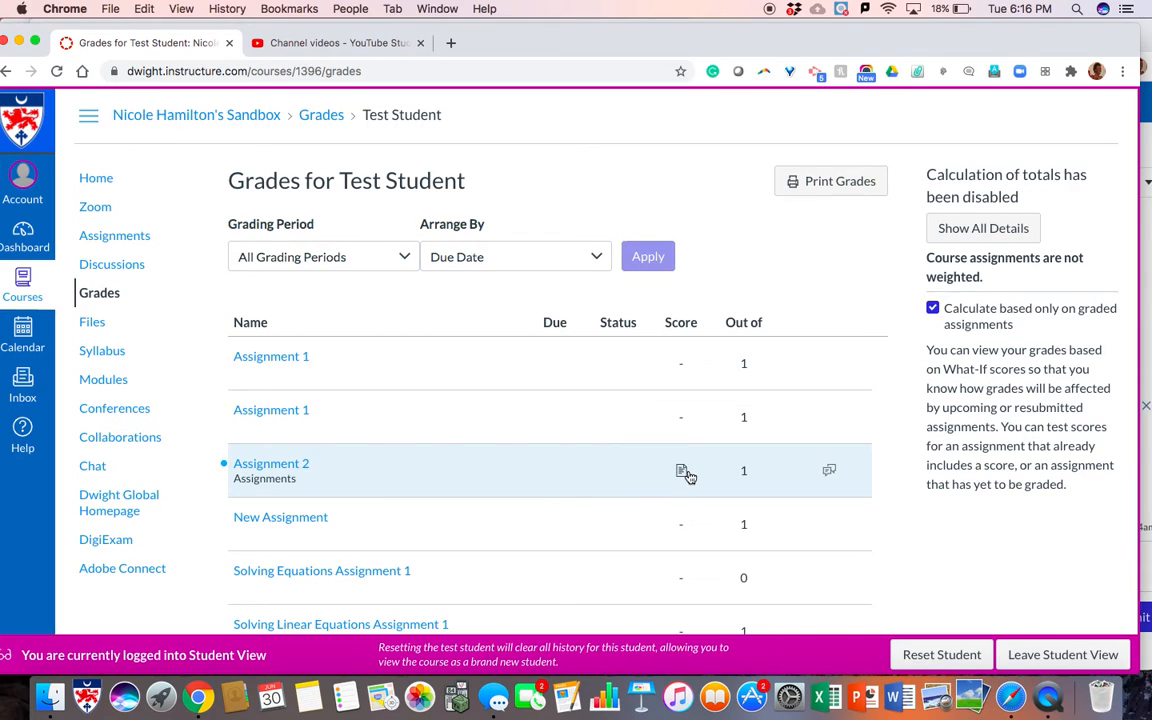
mouse_move(832, 474)
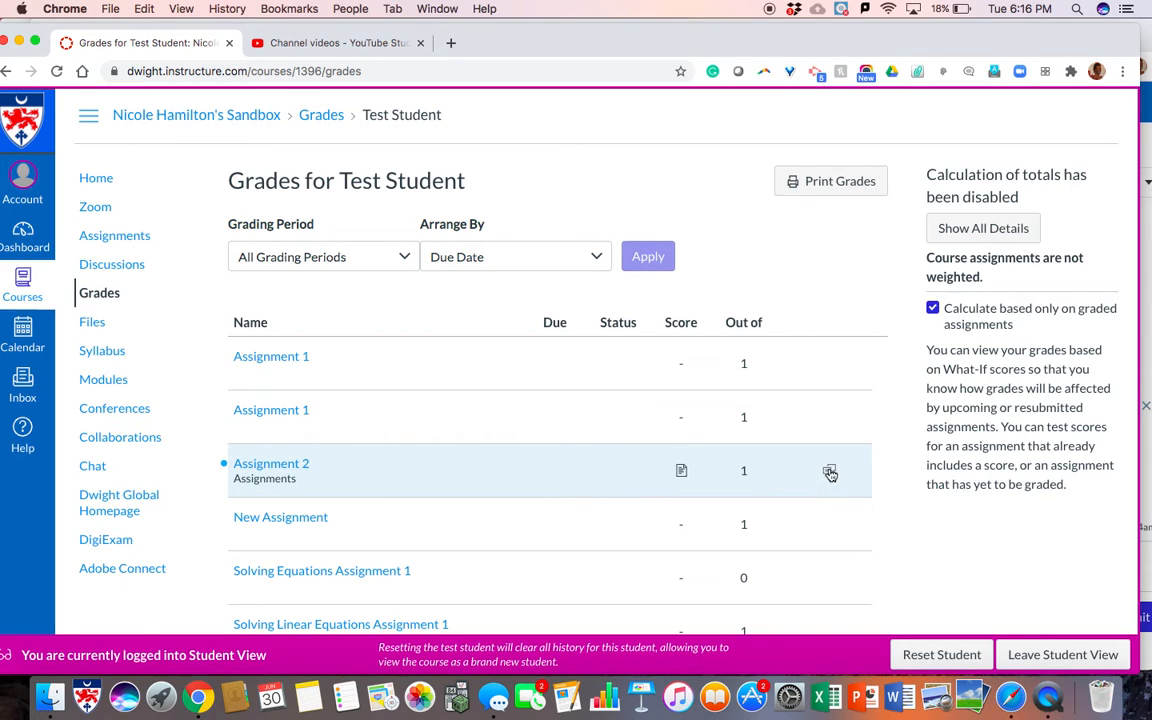
click(828, 472)
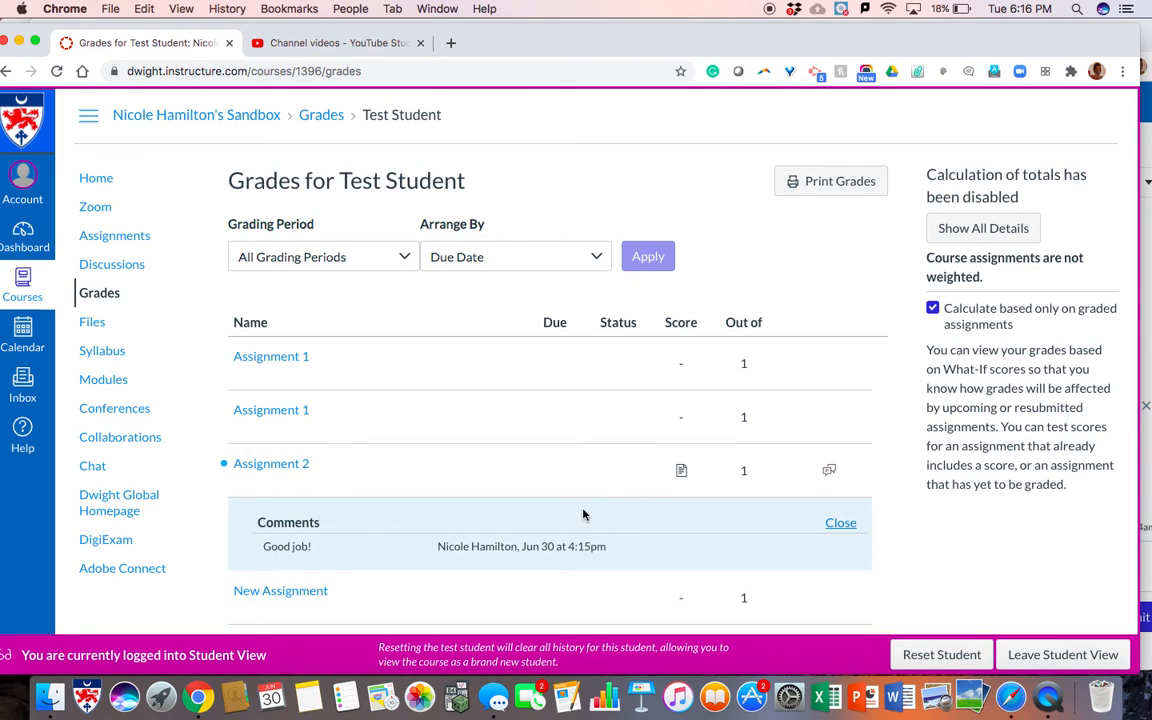
mouse_move(248, 536)
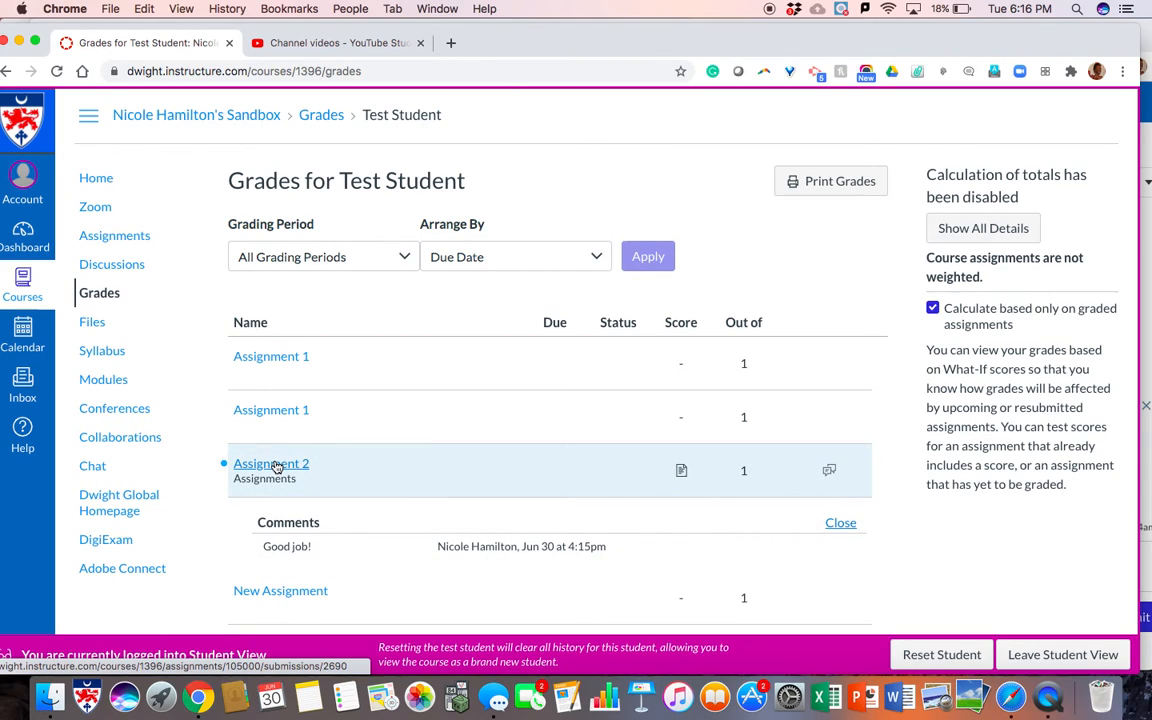
View Assignment 2's submission details and scroll the annotated PDF feedback preview
click(270, 464)
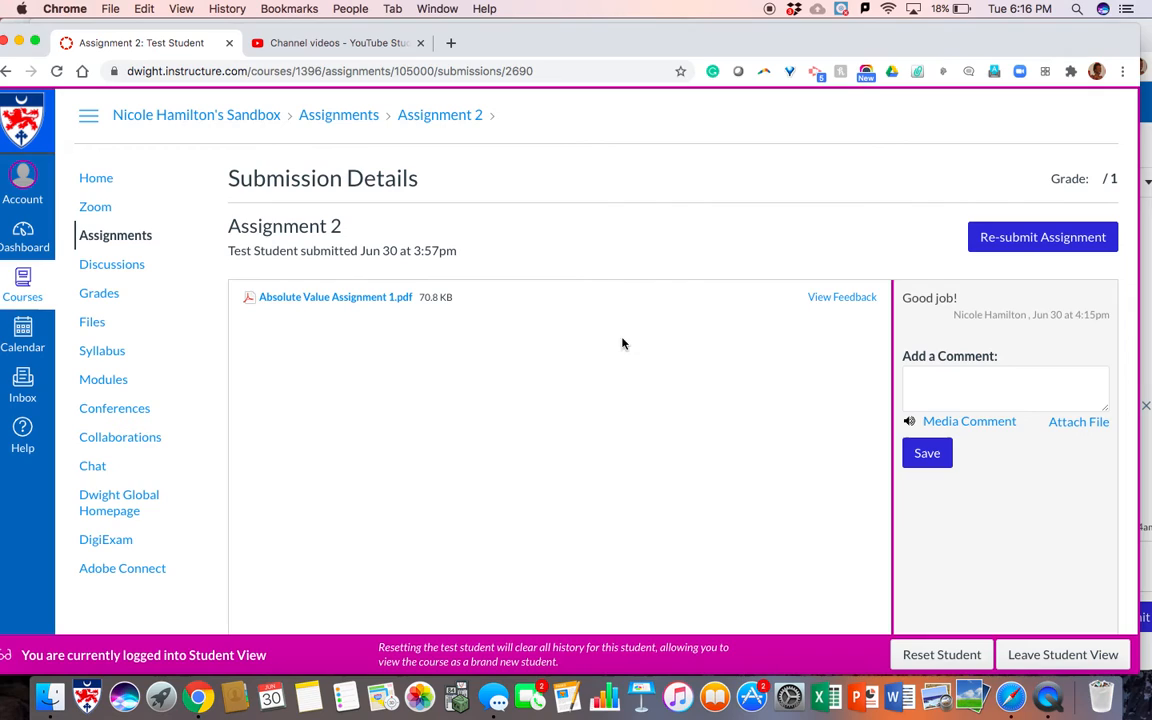
click(336, 296)
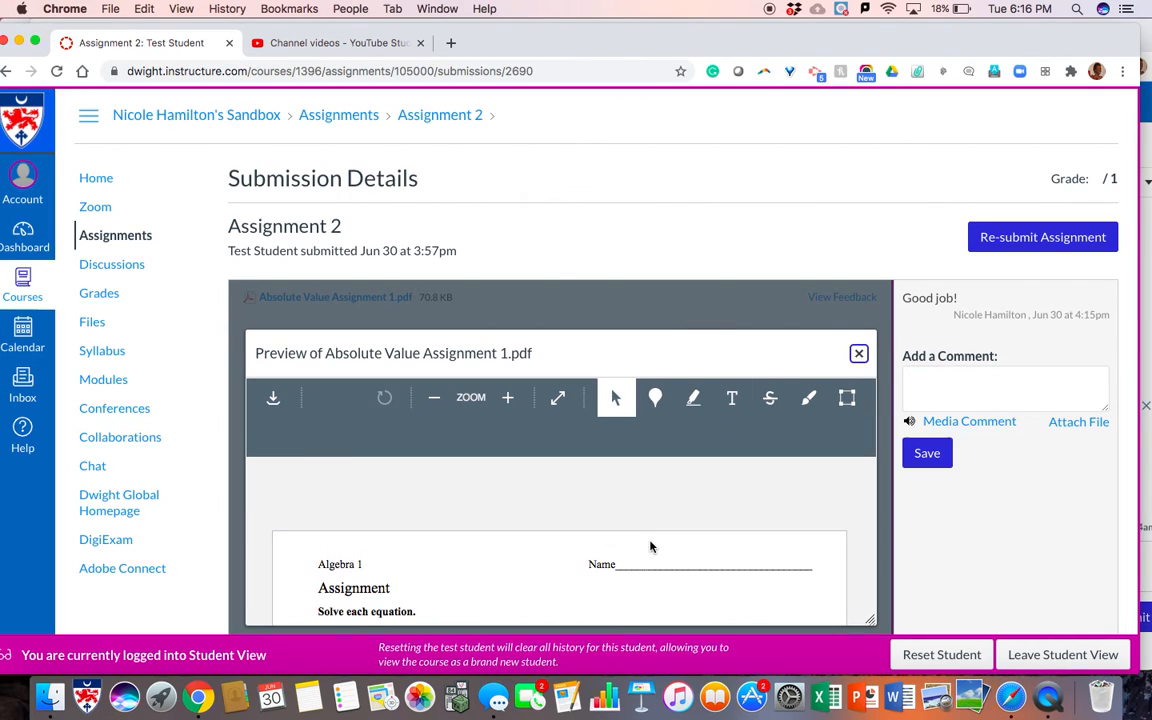
scroll(down, 3)
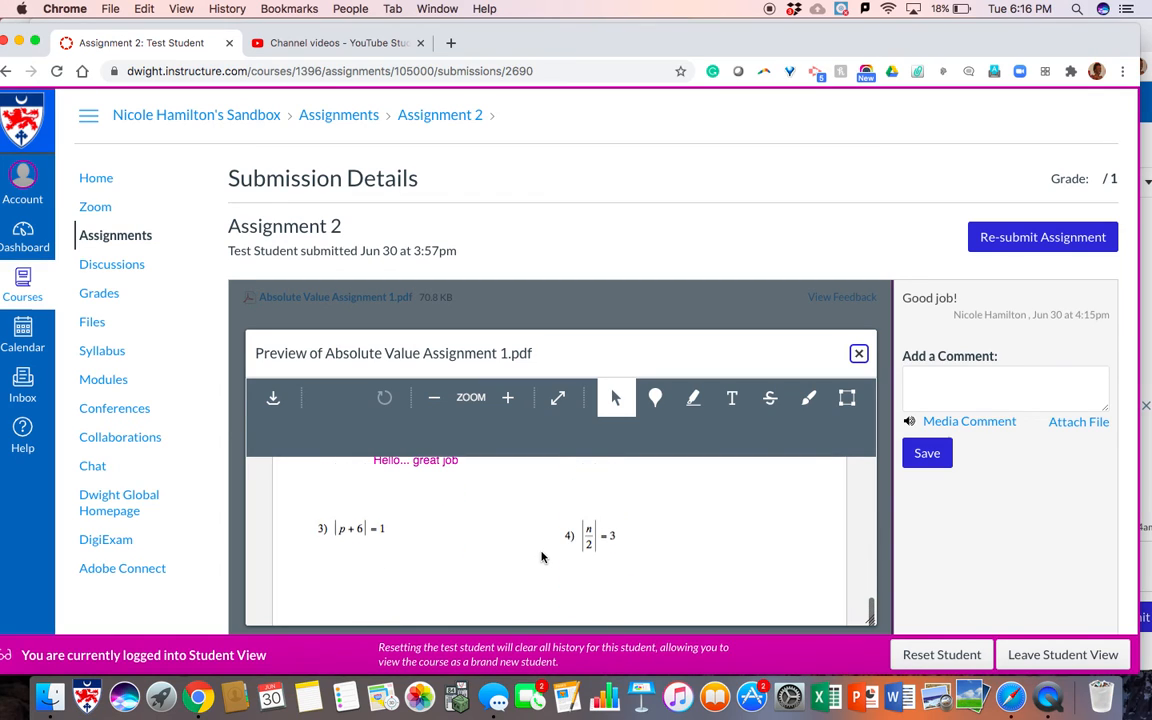
scroll(down, 3)
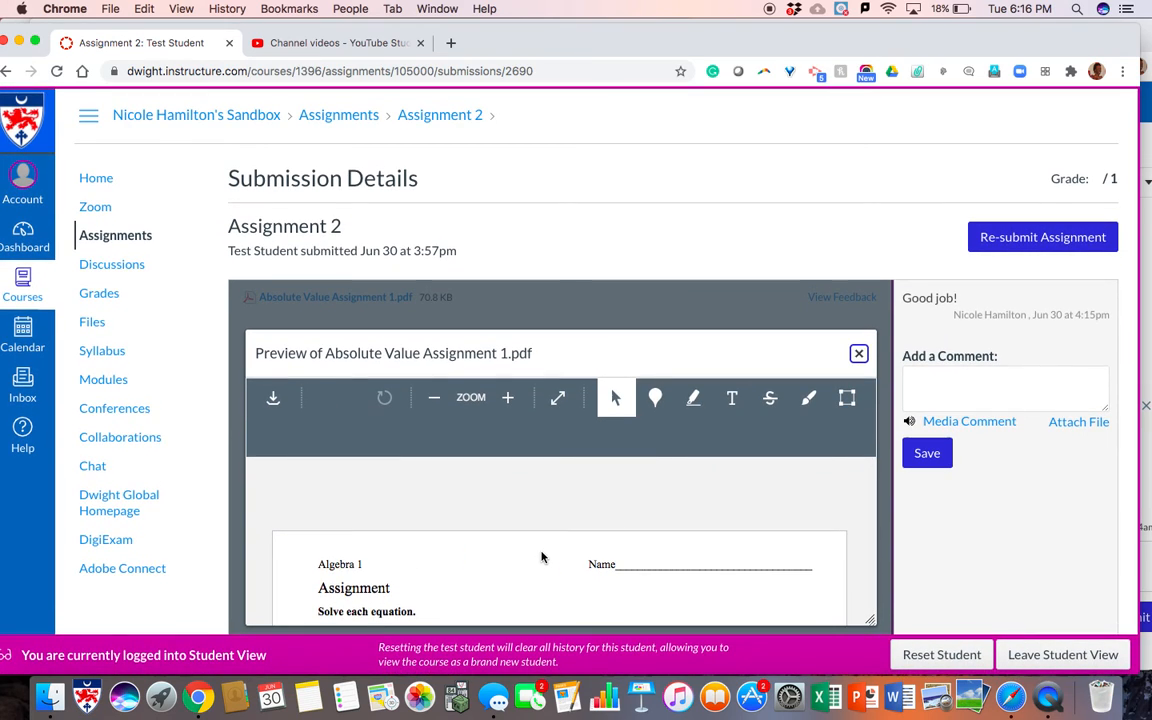